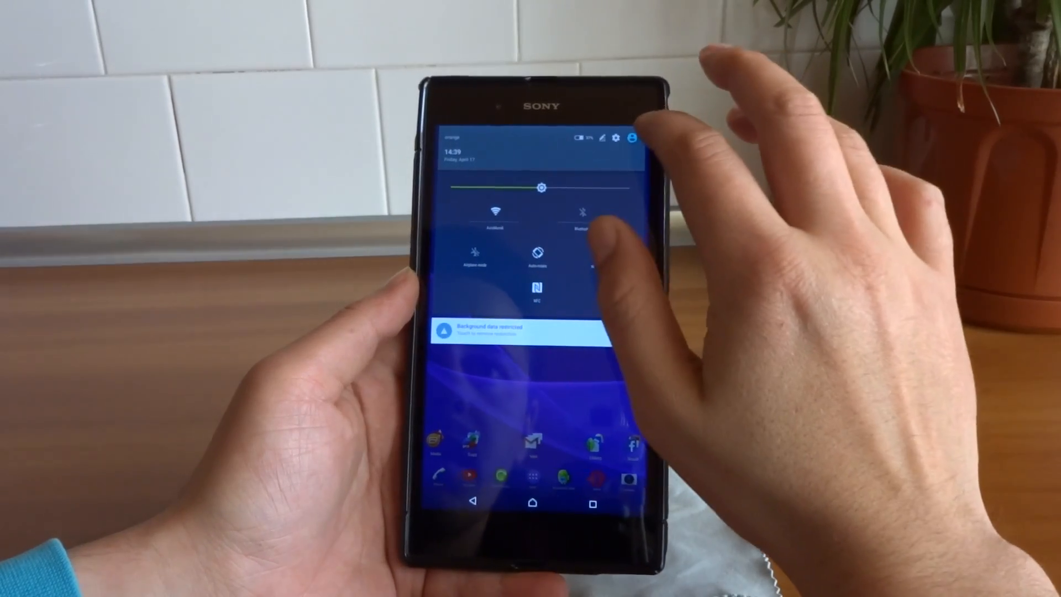
# - Open Android Settings using the gear icon in the notification shade
pyautogui.click(630, 138)
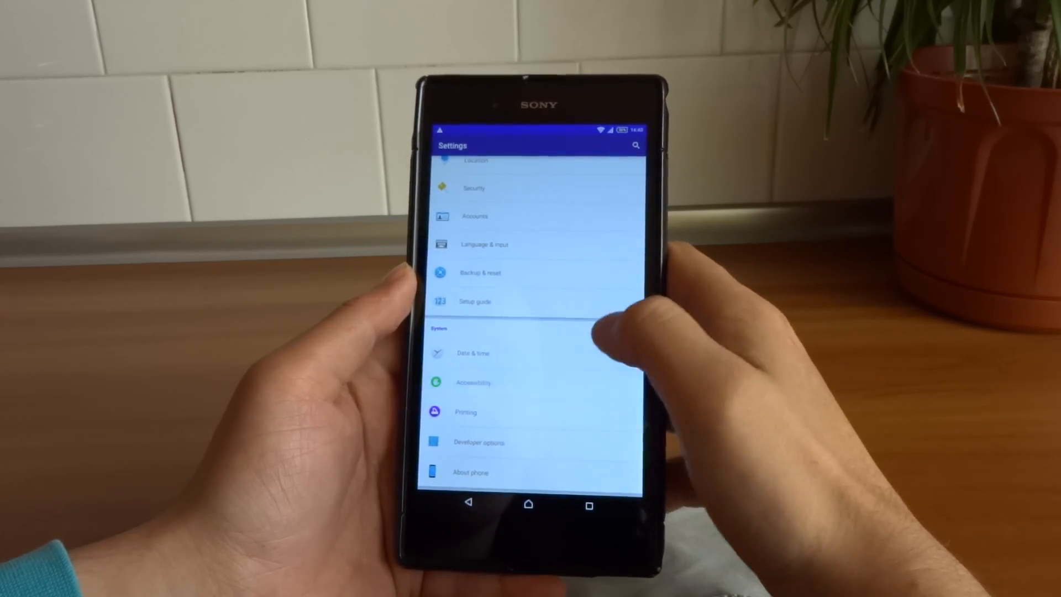
pyautogui.click(472, 382)
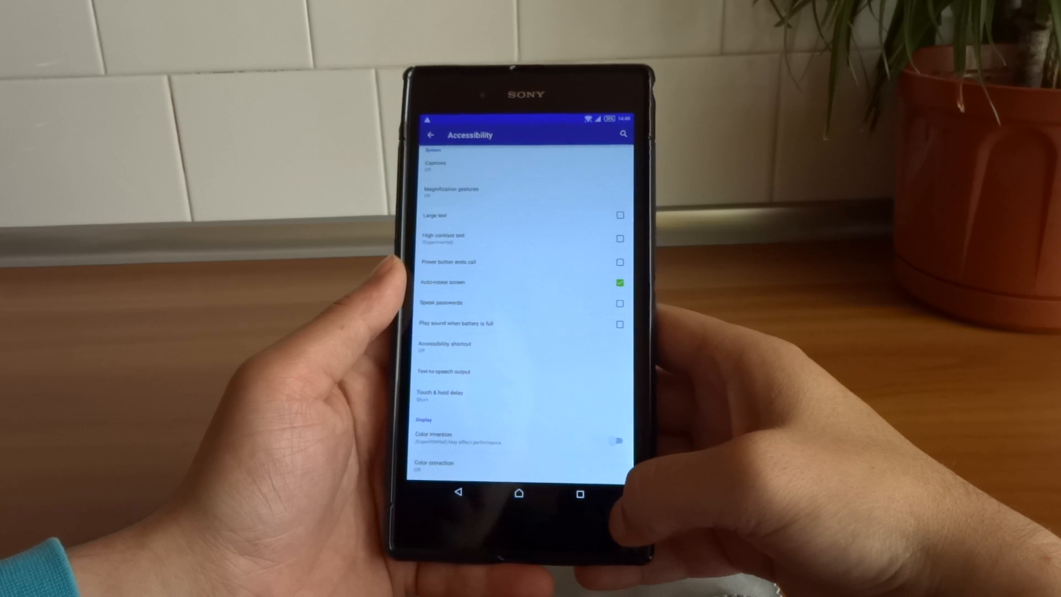
pyautogui.click(447, 466)
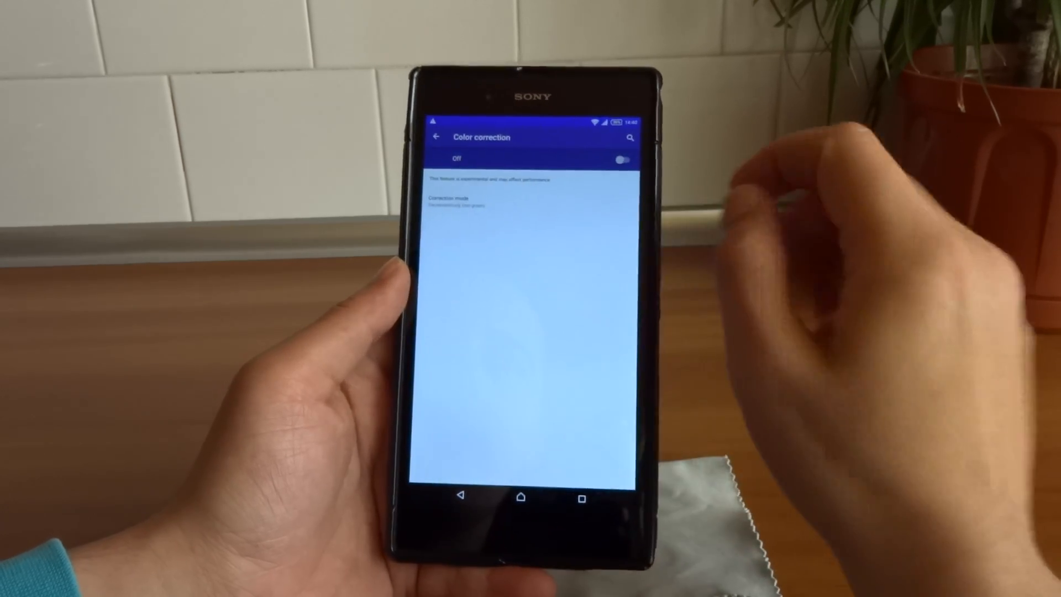
pyautogui.click(620, 158)
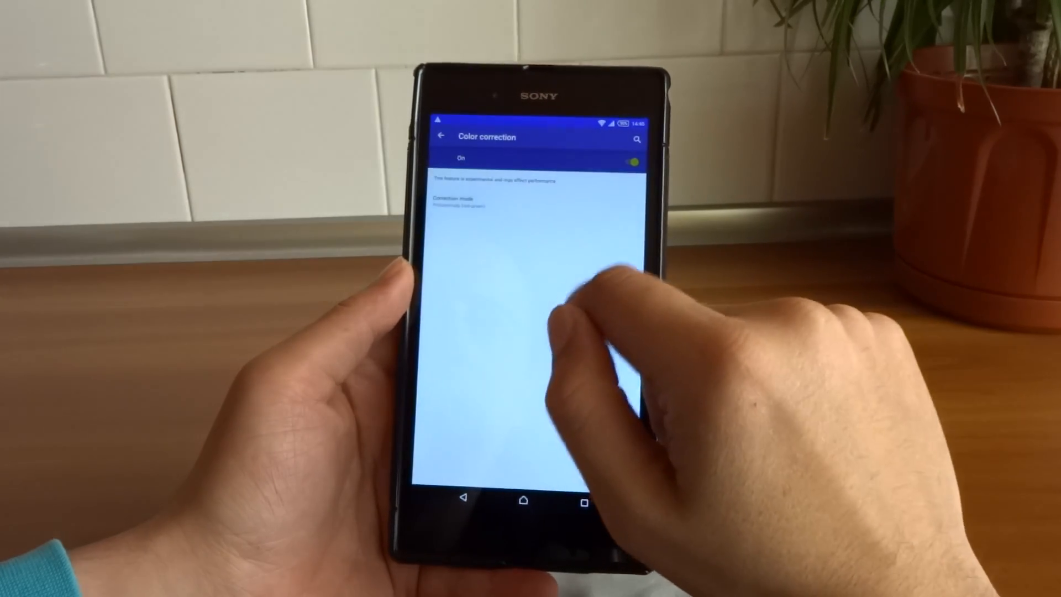
pyautogui.click(614, 156)
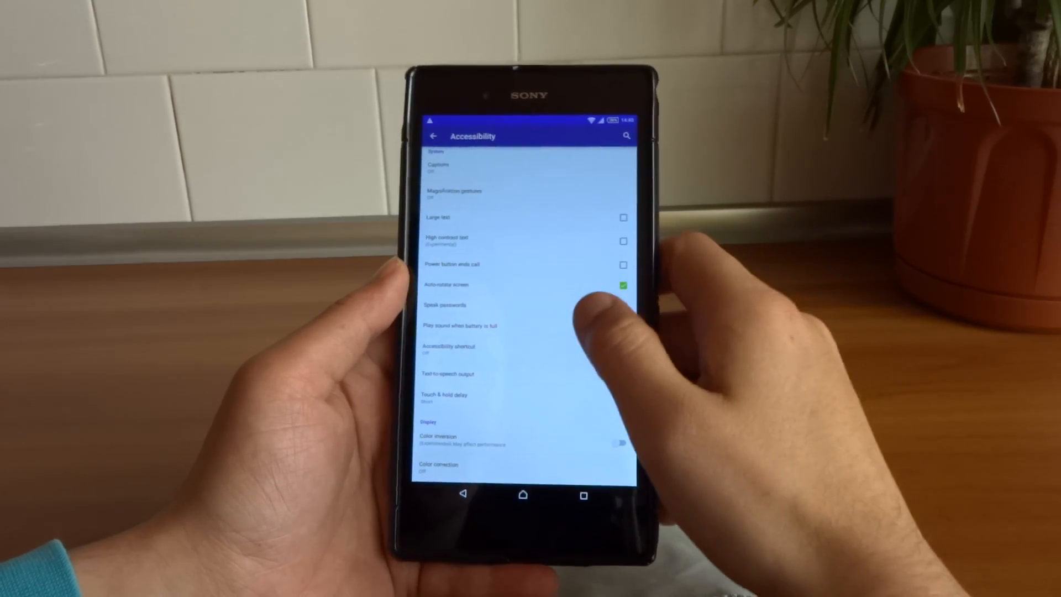
pyautogui.scroll(-3)
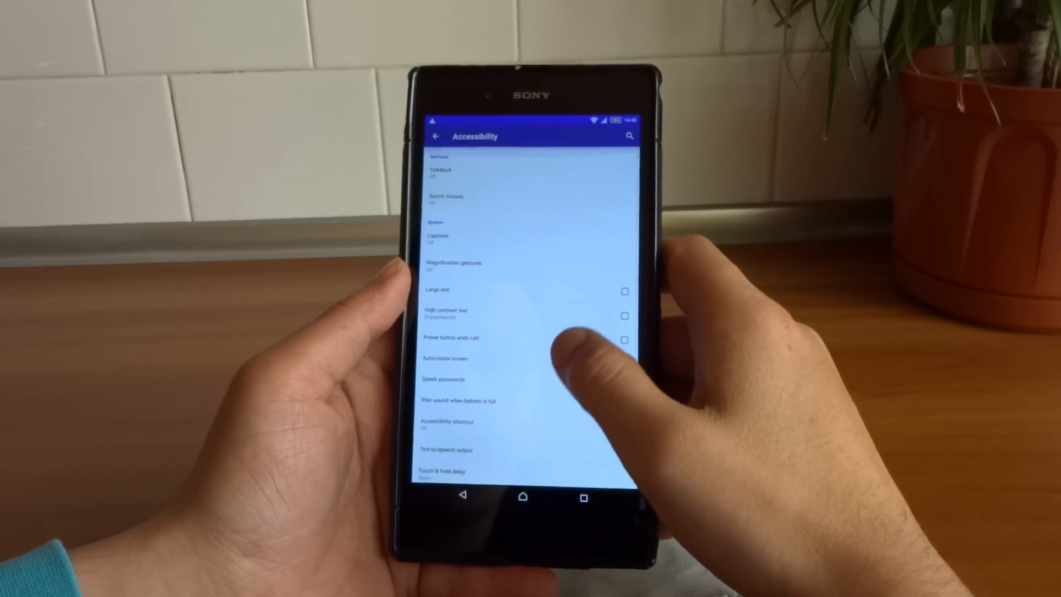
pyautogui.click(436, 136)
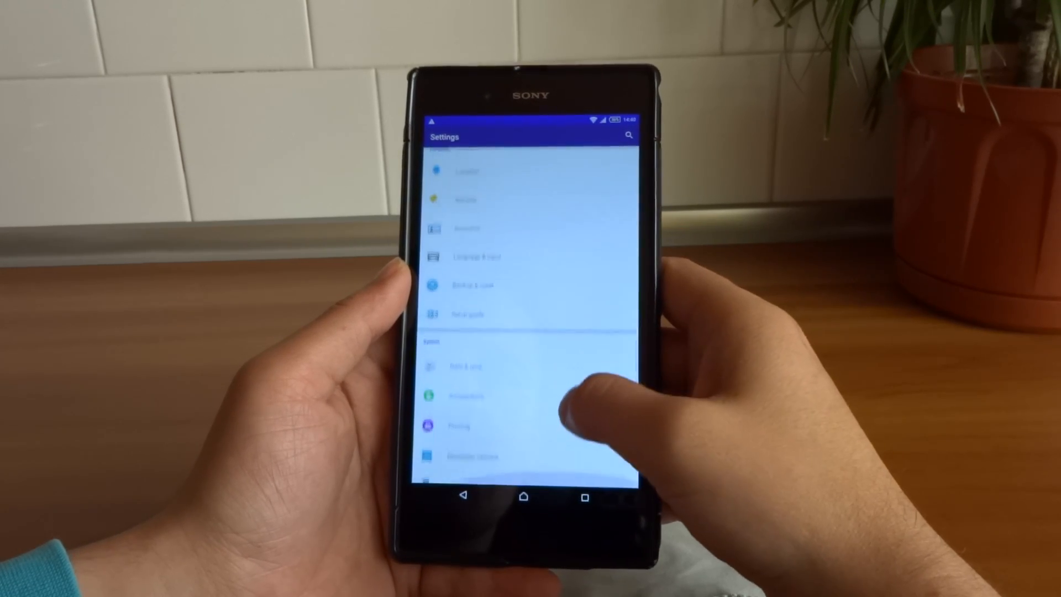
pyautogui.scroll(3)
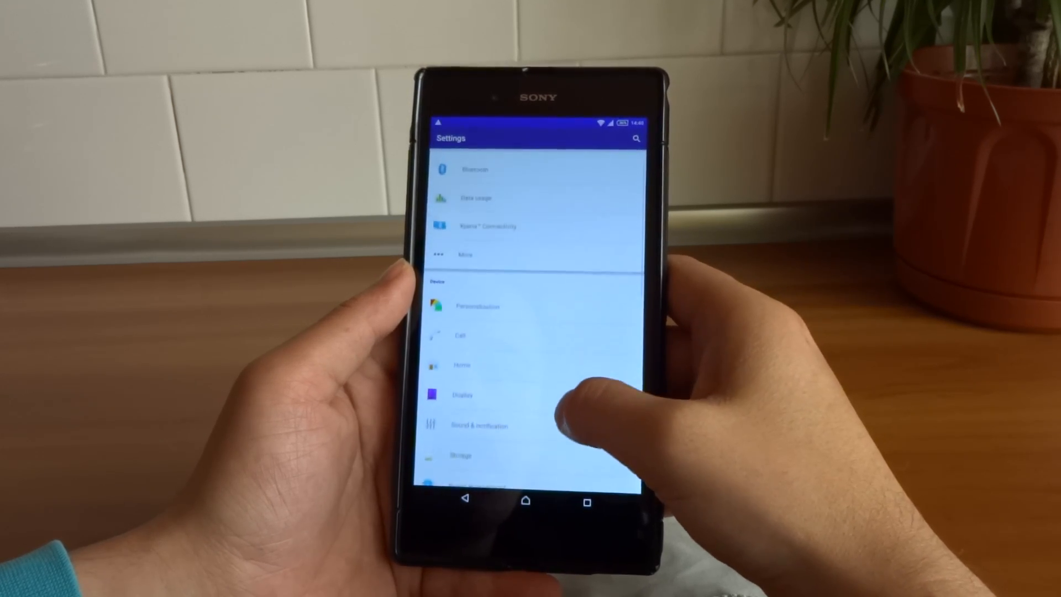
pyautogui.click(462, 394)
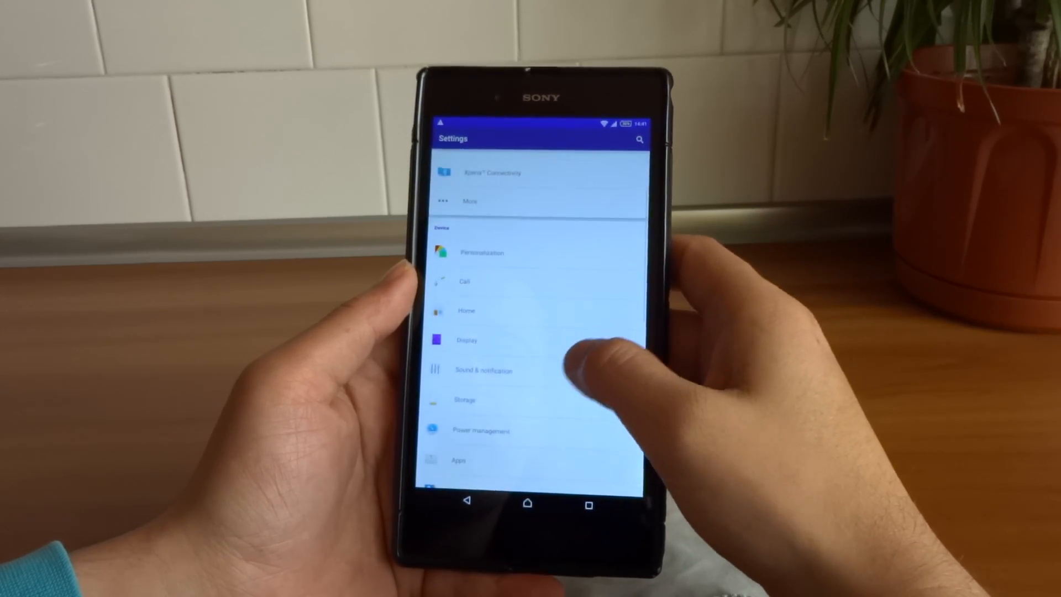
# - Open Sound & notification, view the headphone type choices, and return
pyautogui.click(482, 370)
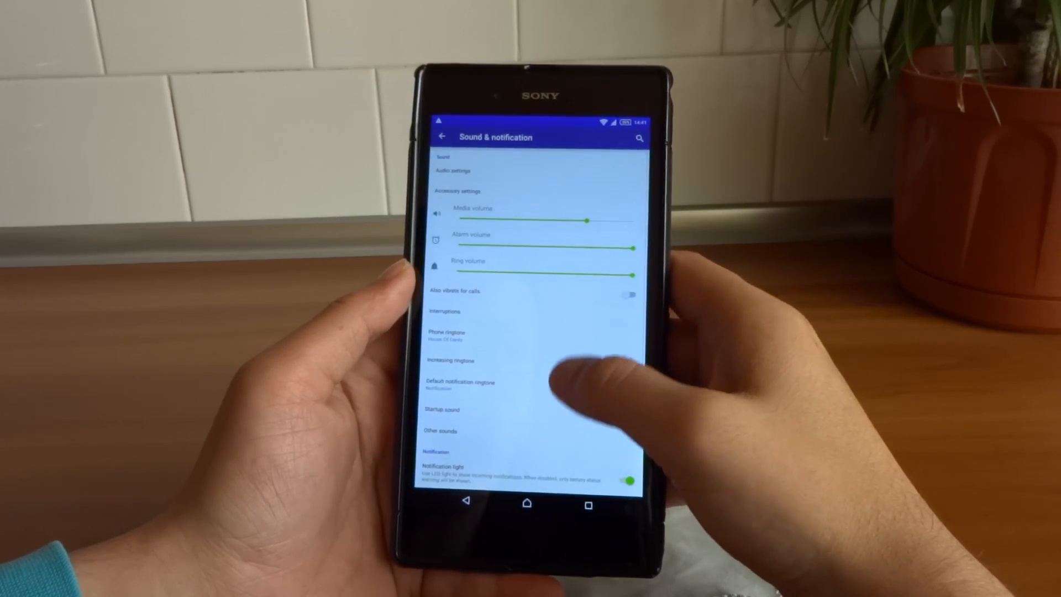
pyautogui.click(457, 190)
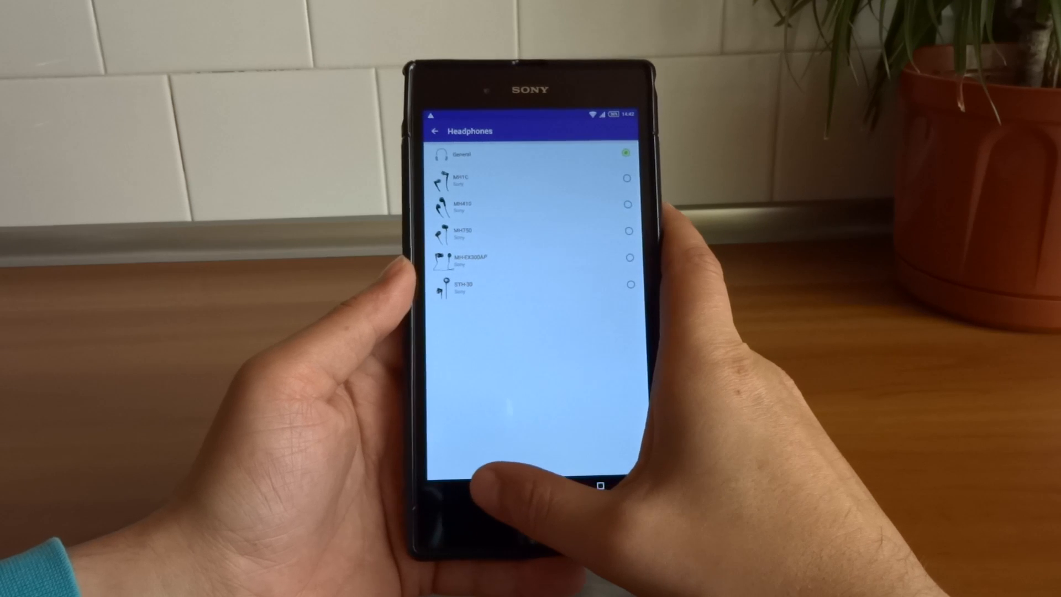
pyautogui.click(434, 127)
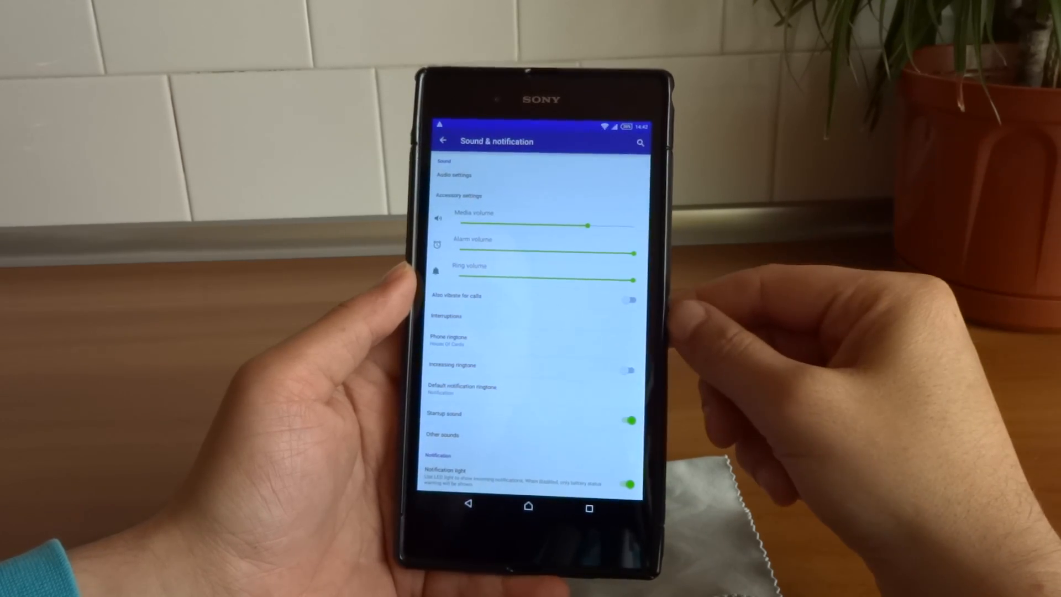
pyautogui.click(462, 178)
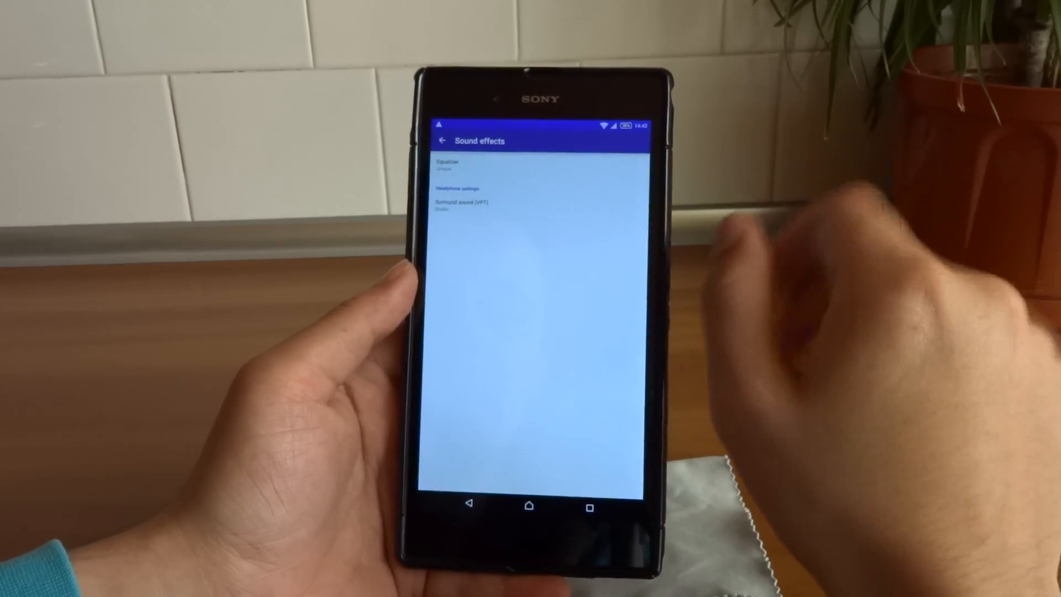
pyautogui.click(443, 140)
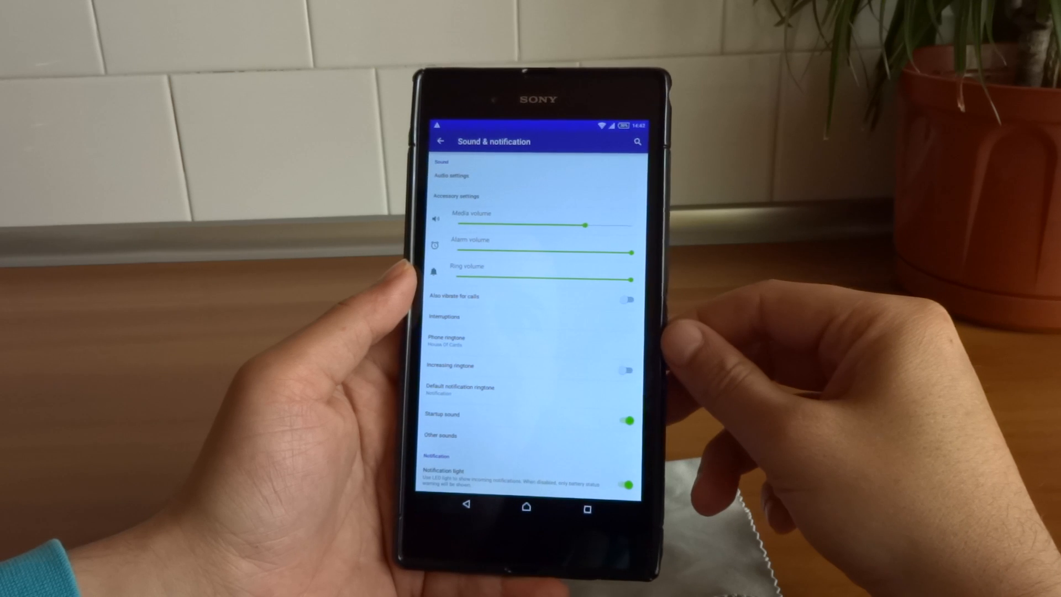
# - Leave Sound & notification and scroll the main Settings list to Wi-Fi and Bluetooth
pyautogui.scroll(-3)
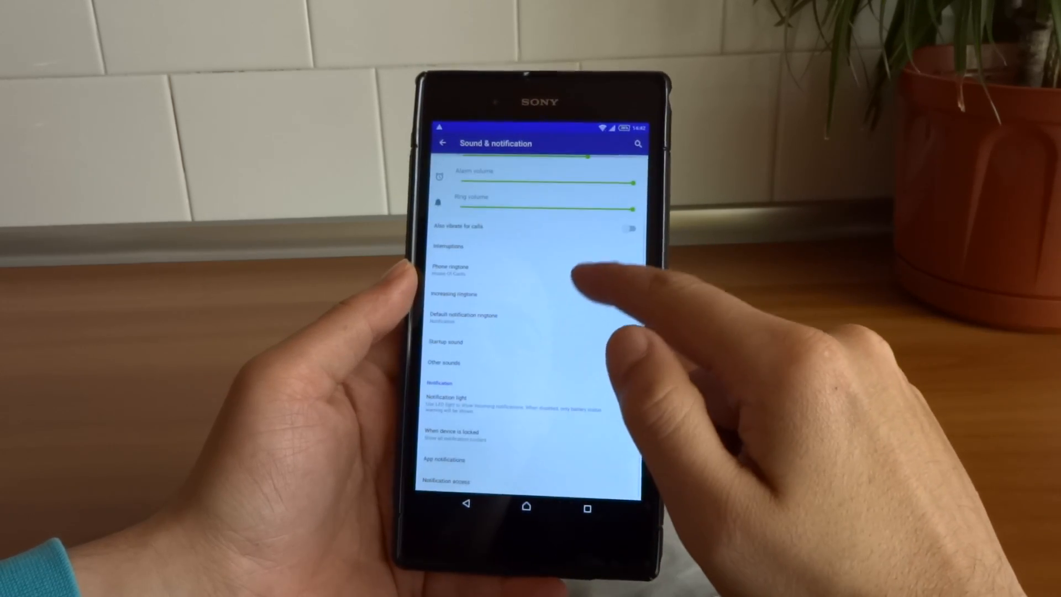
pyautogui.scroll(3)
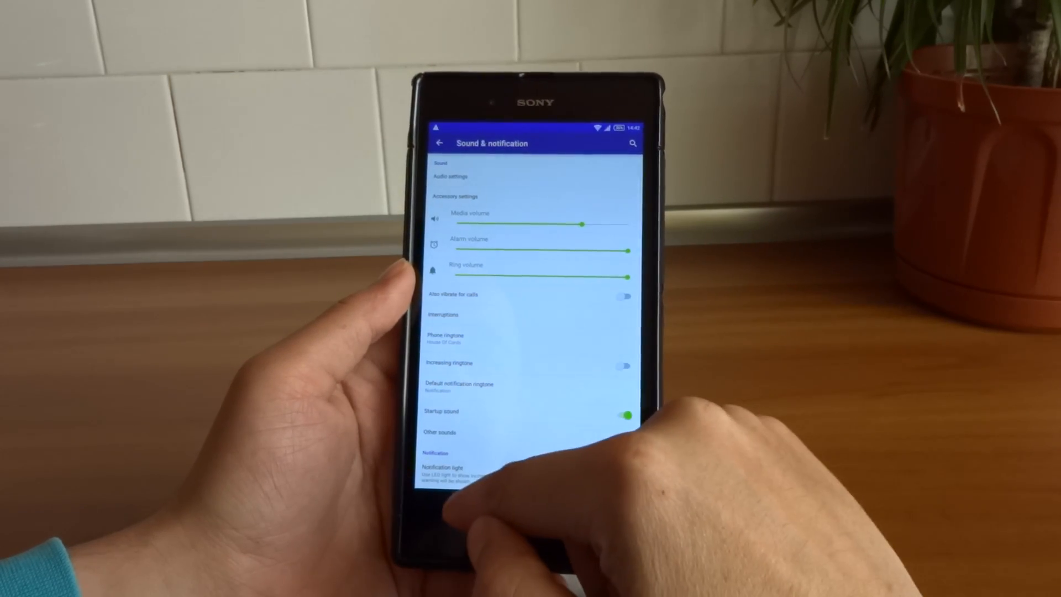
pyautogui.click(440, 142)
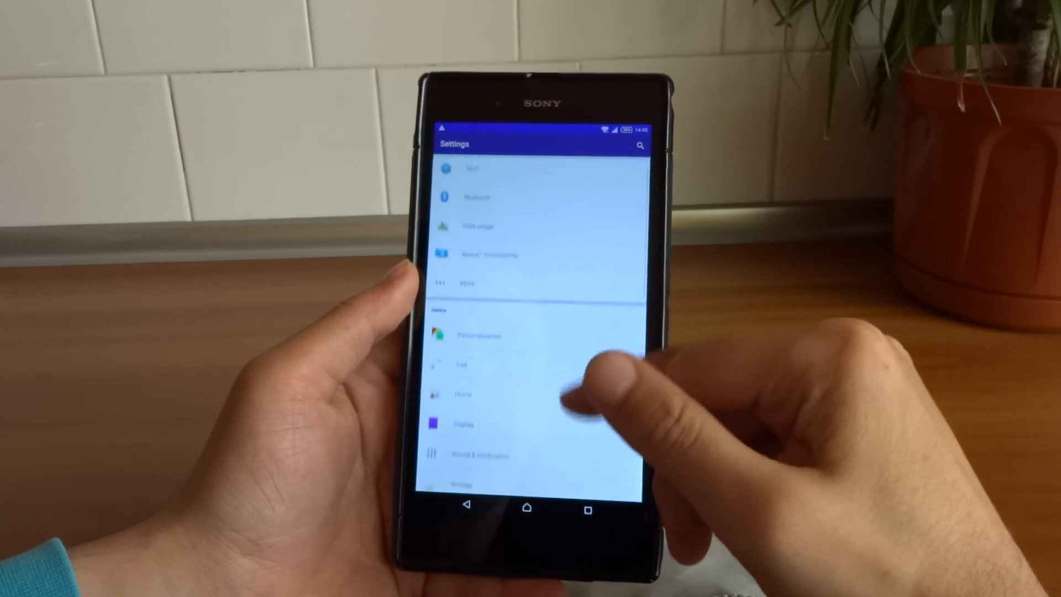
pyautogui.scroll(-3)
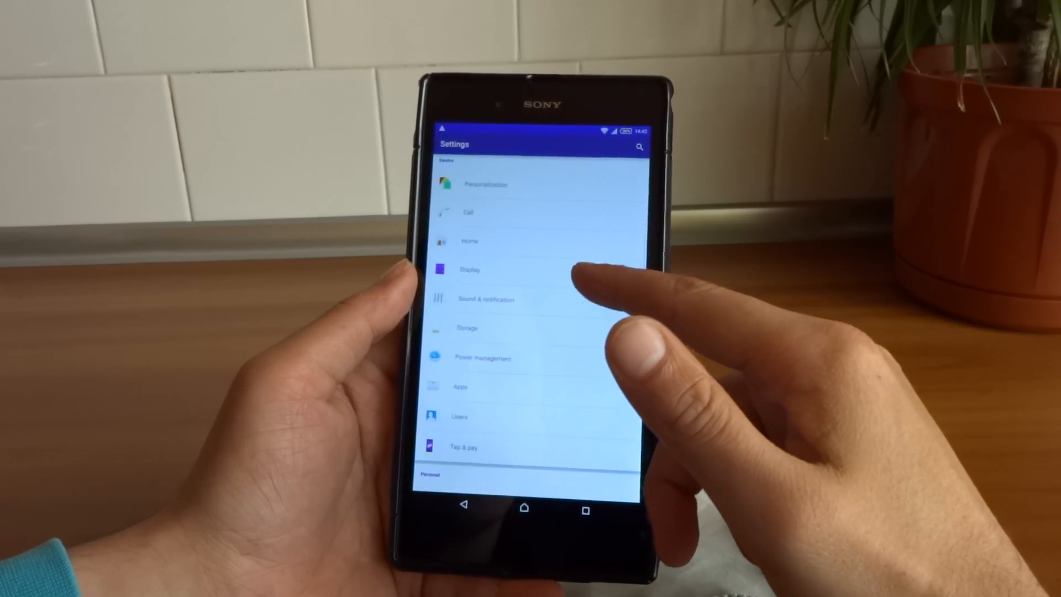
pyautogui.scroll(-3)
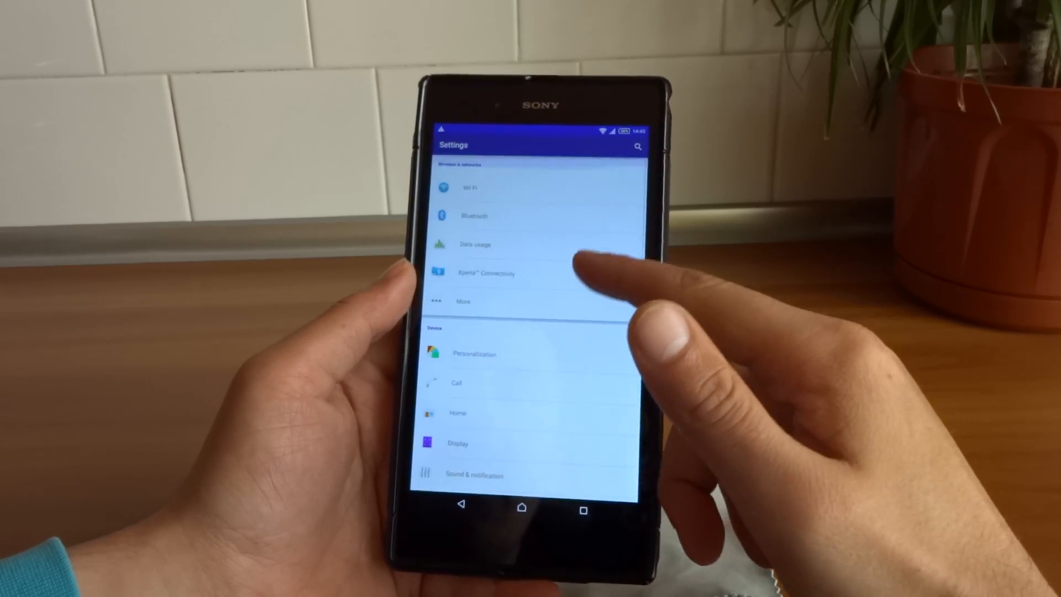
# - Go to the home screen and launch Sony Camera from the dock
pyautogui.click(521, 510)
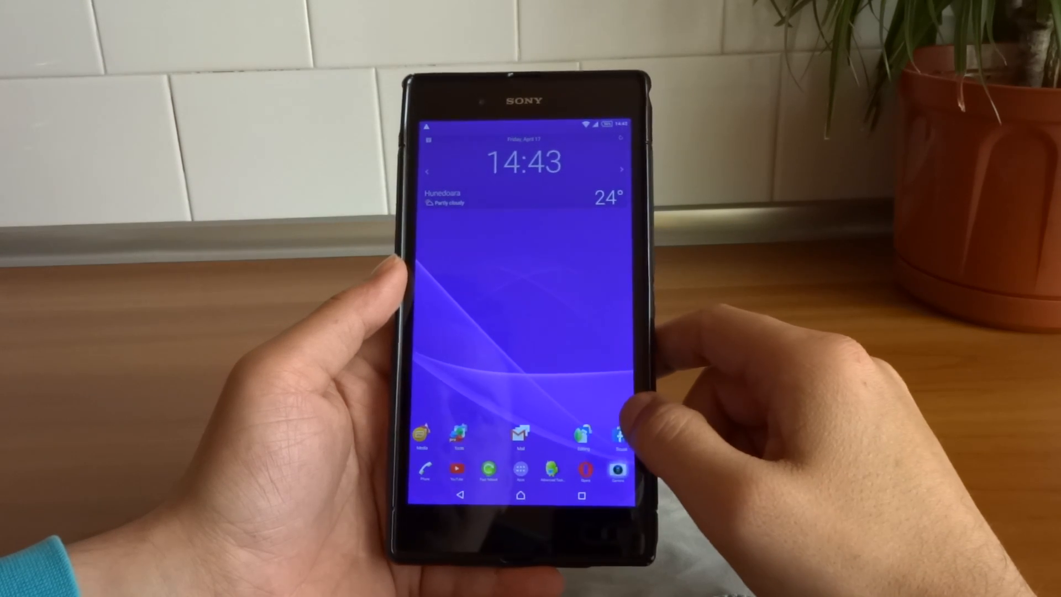
pyautogui.click(616, 468)
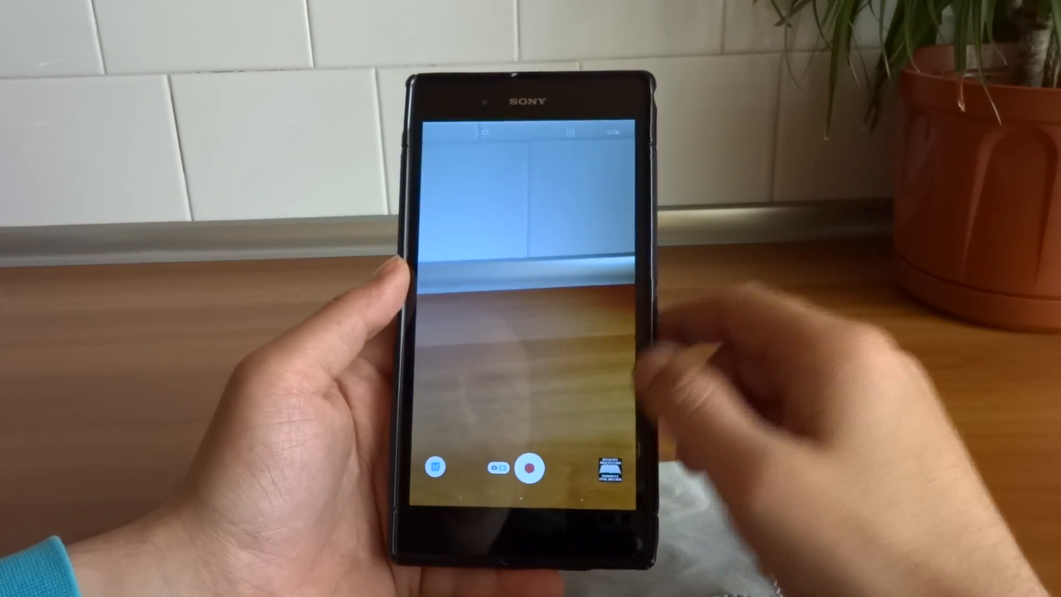